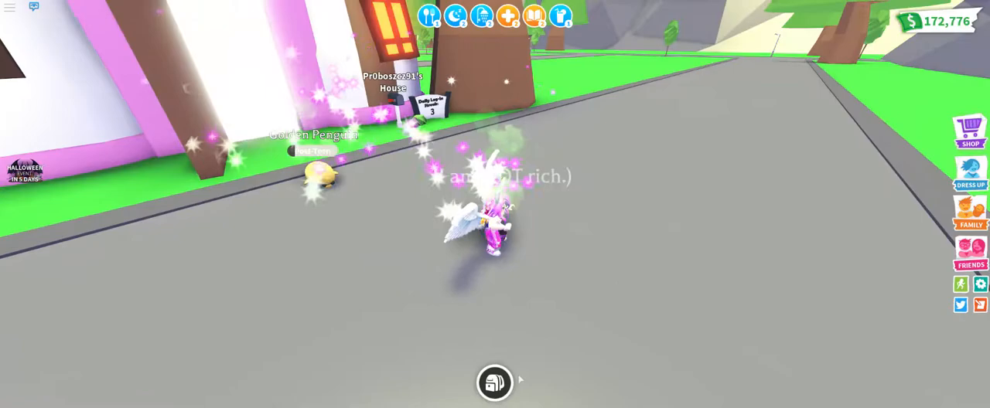
Take the rocket sled out of the backpack and ride it beside the Golden Penguin
{"action": "left_click", "coordinate": [494, 382]}
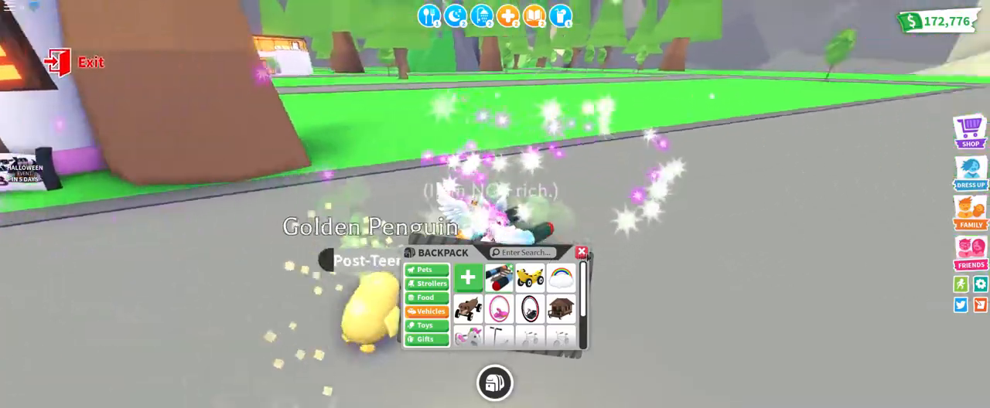
{"action": "left_click", "coordinate": [582, 253]}
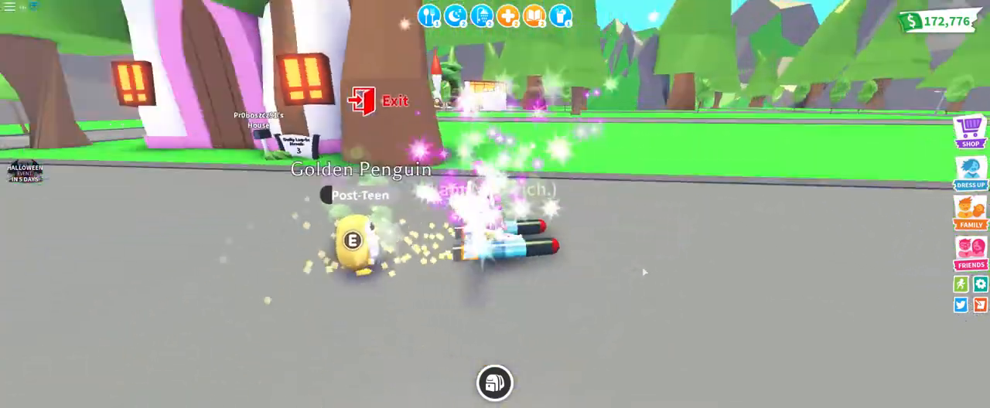